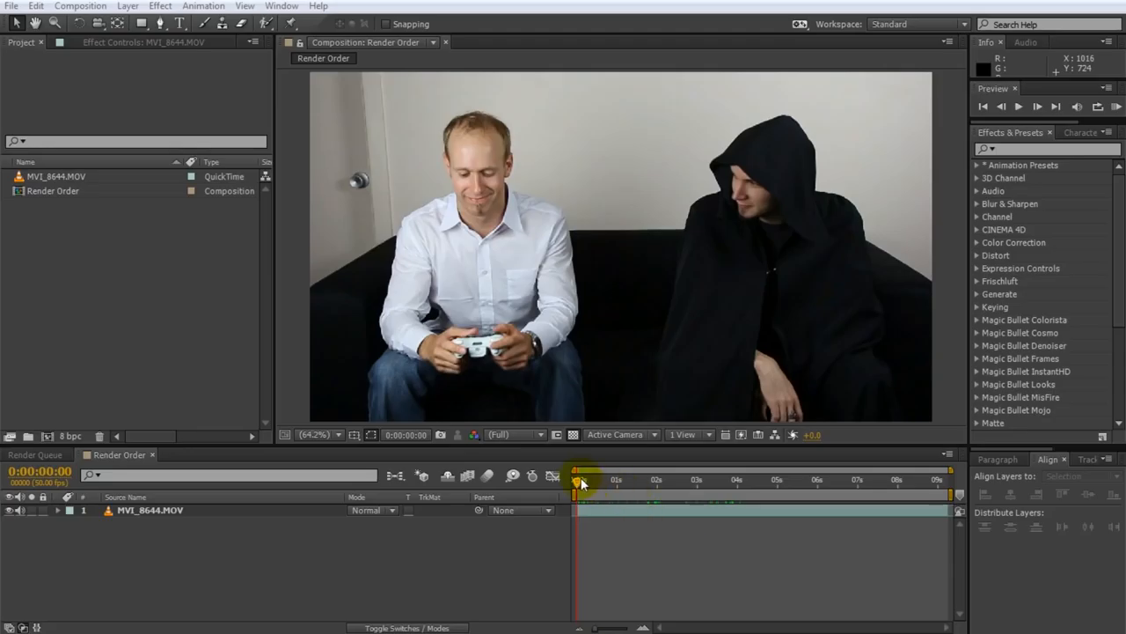
Scrub through the couch footage and return the playhead to the start.
left_click_drag(573, 478, 743, 478)
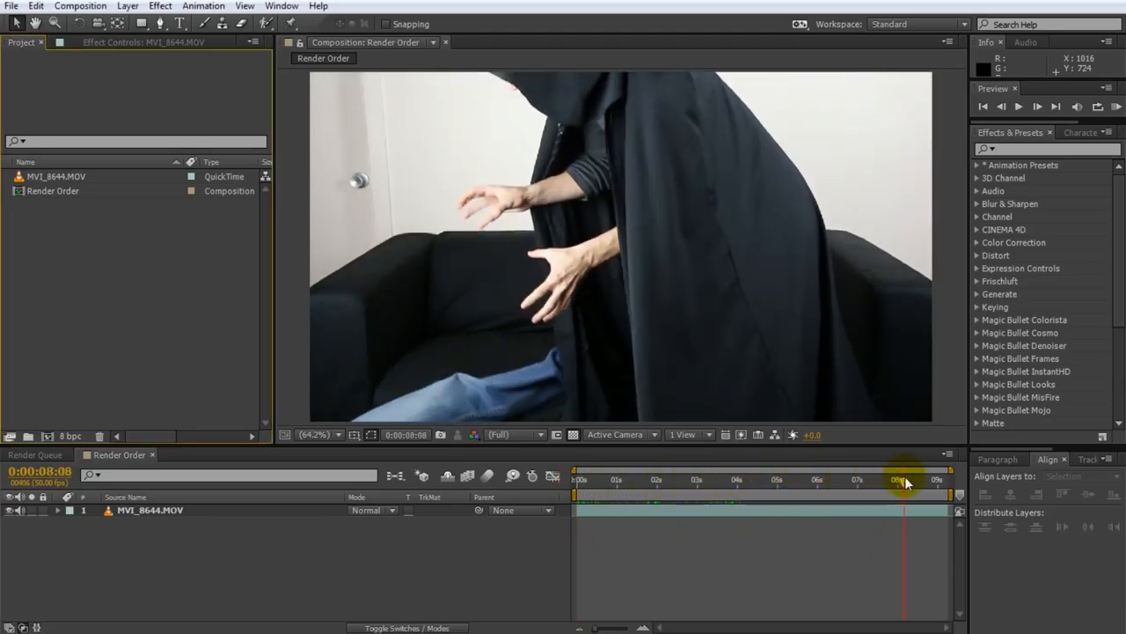
left_click_drag(901, 478, 602, 479)
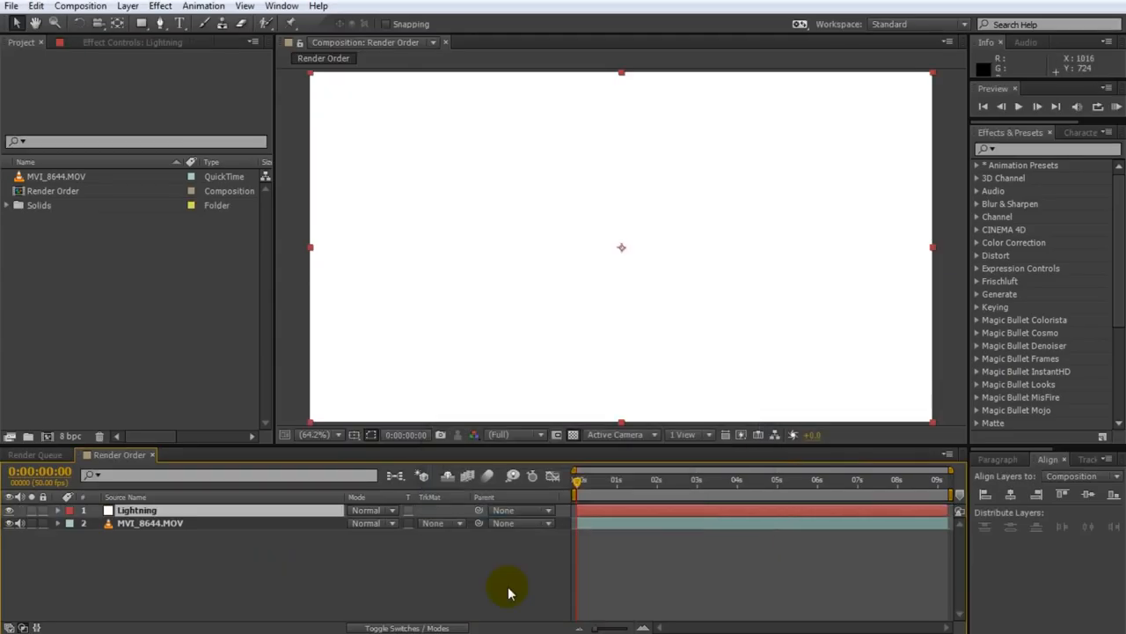
Find 'lightning' in Effects & Presets and apply Advanced Lightning to the Lightning layer.
left_click(1042, 148)
type("lightning")
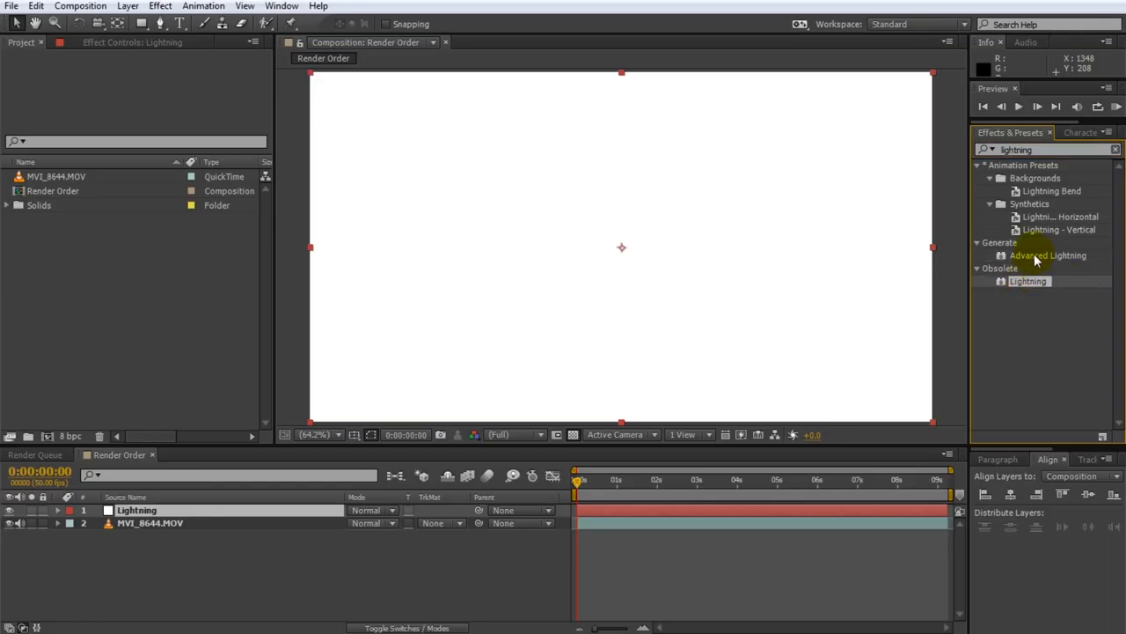
double_click(1049, 255)
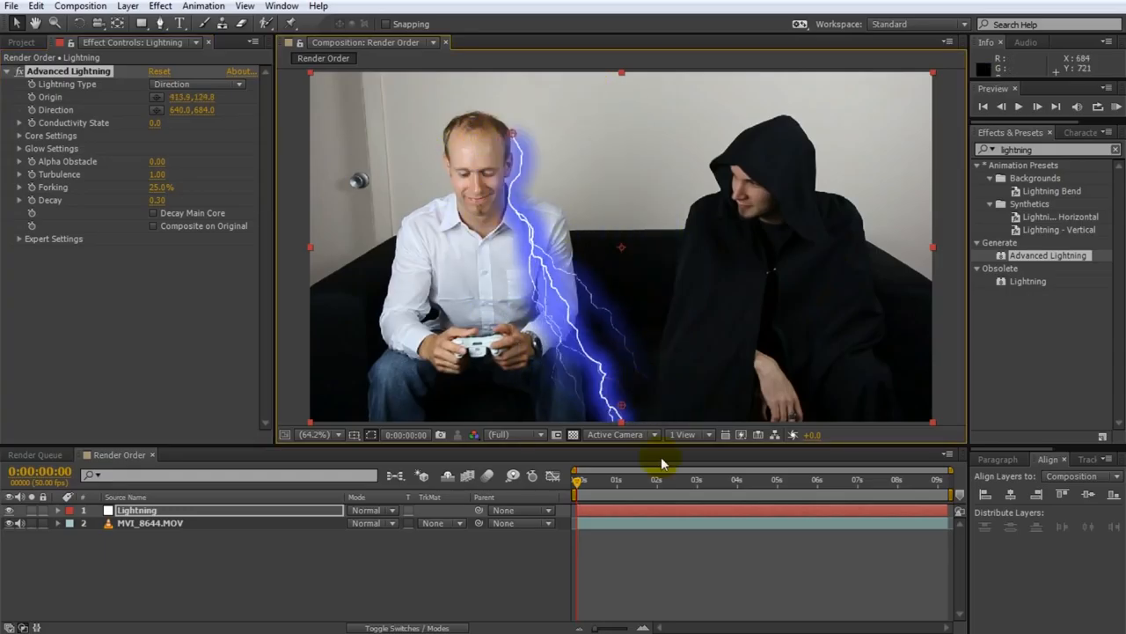
Move the bolt's Origin and Direction toward the hooded man and shape a mask around it.
left_click_drag(623, 405, 774, 285)
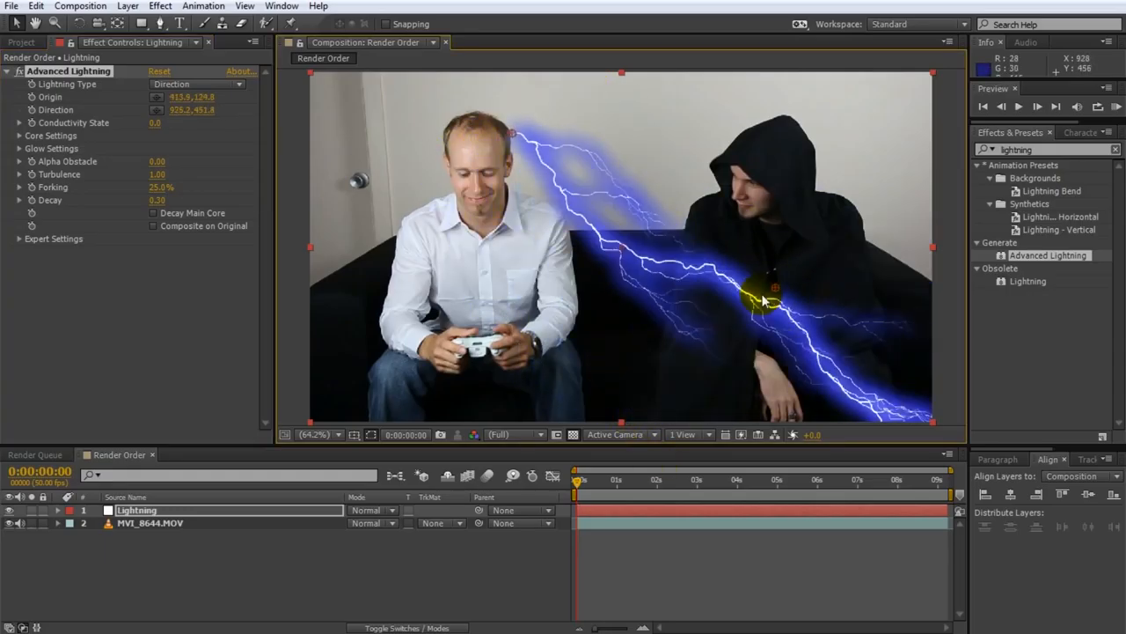
left_click_drag(771, 290, 730, 162)
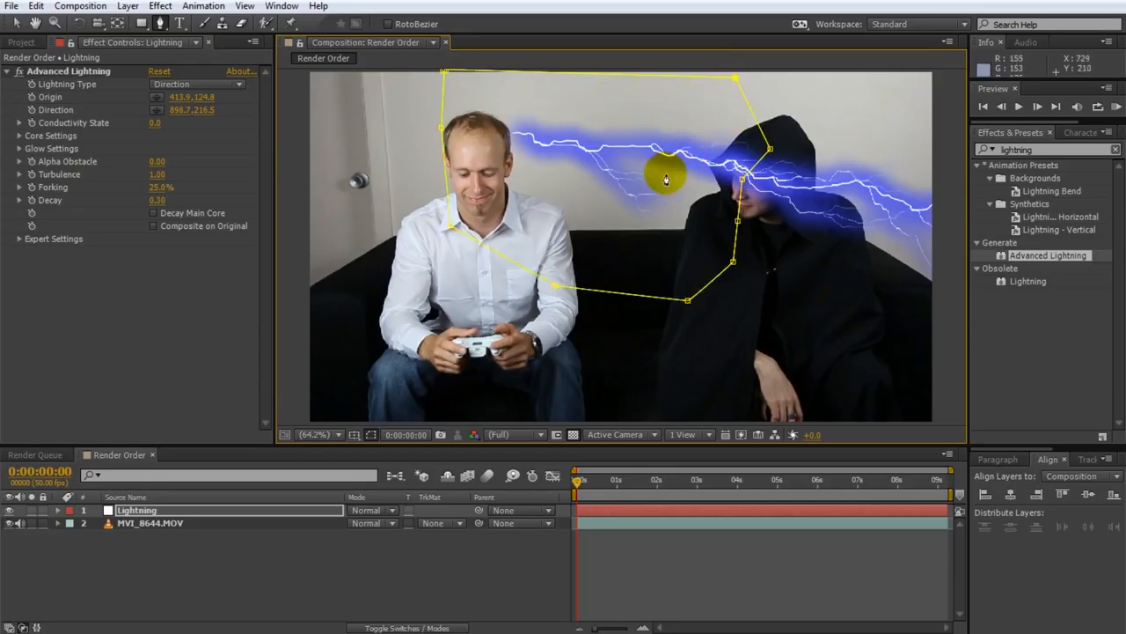
left_click_drag(665, 179, 753, 180)
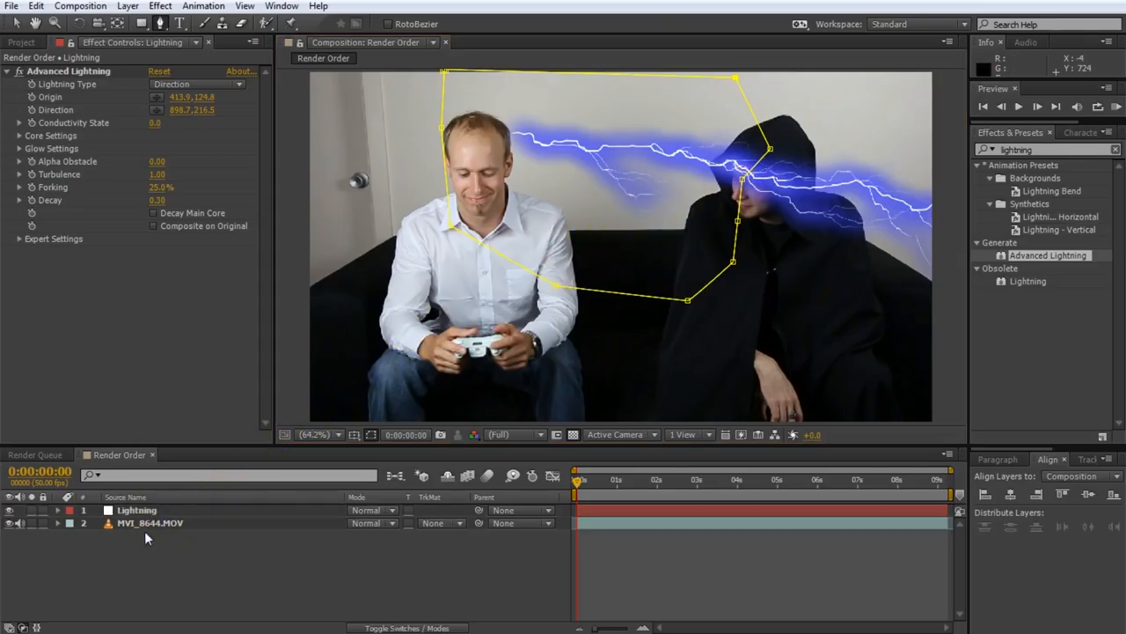
left_click(150, 521)
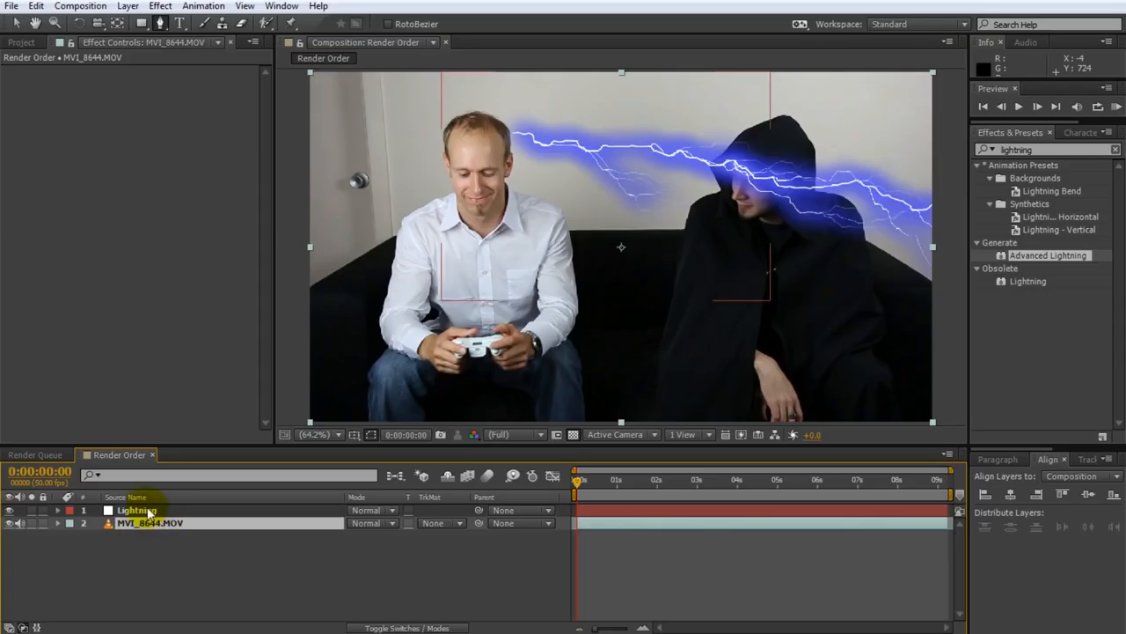
left_click(138, 511)
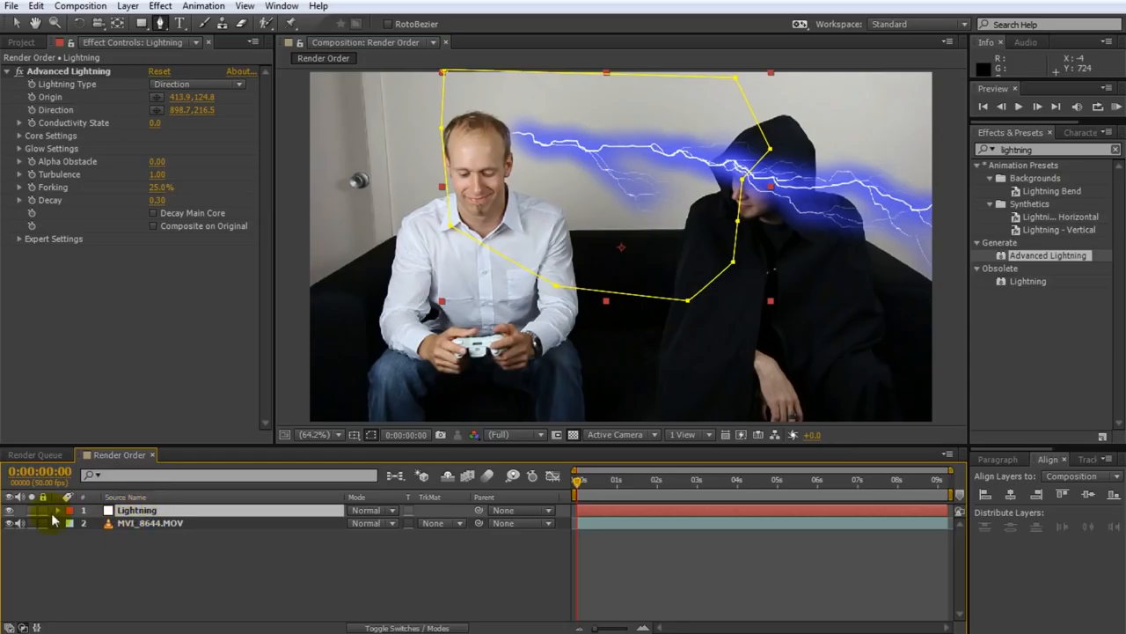
left_click(56, 511)
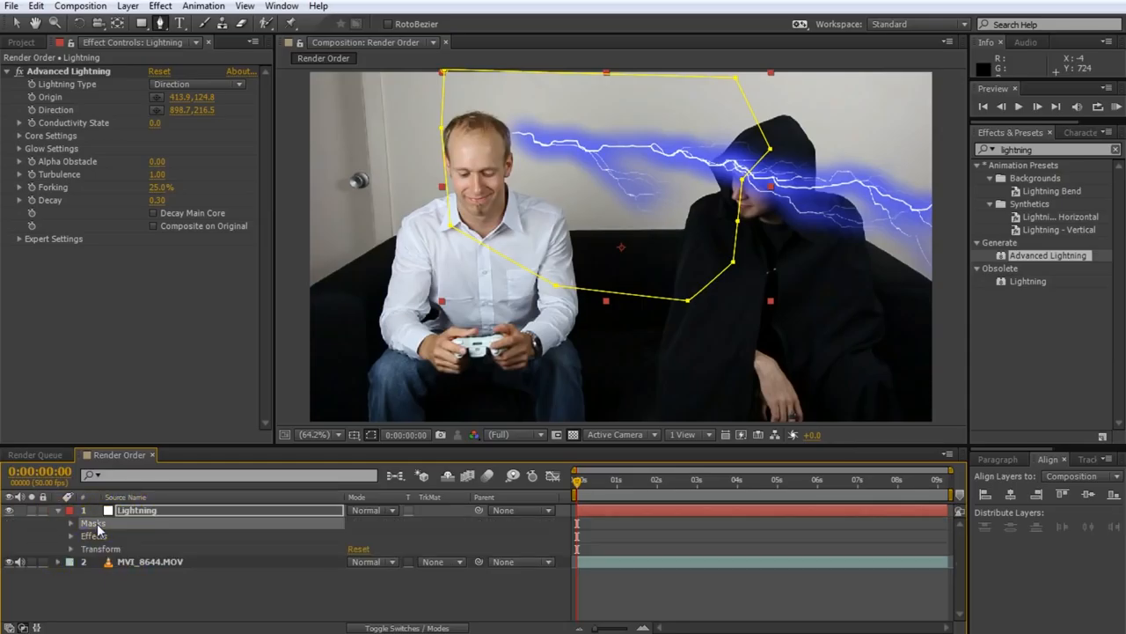
left_click(93, 535)
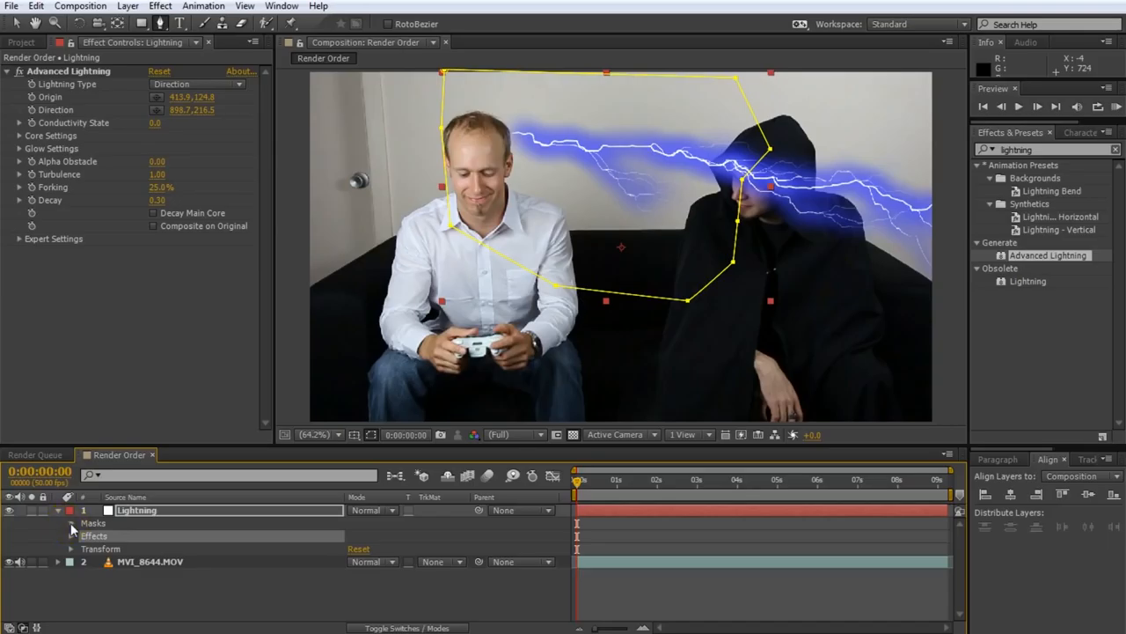
left_click(71, 523)
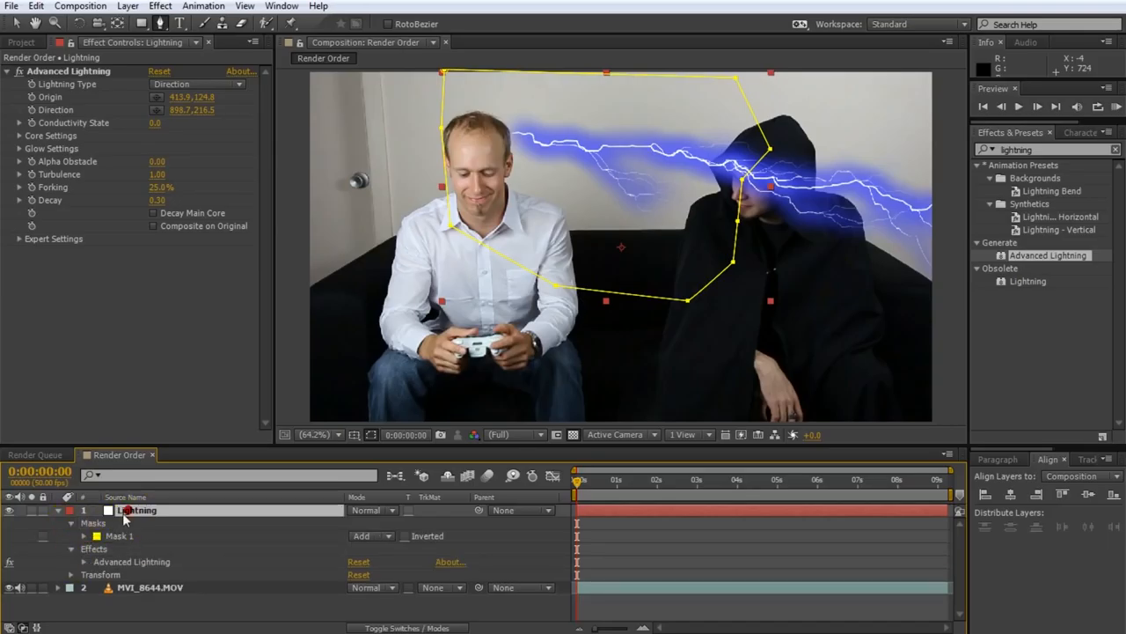
left_click(120, 535)
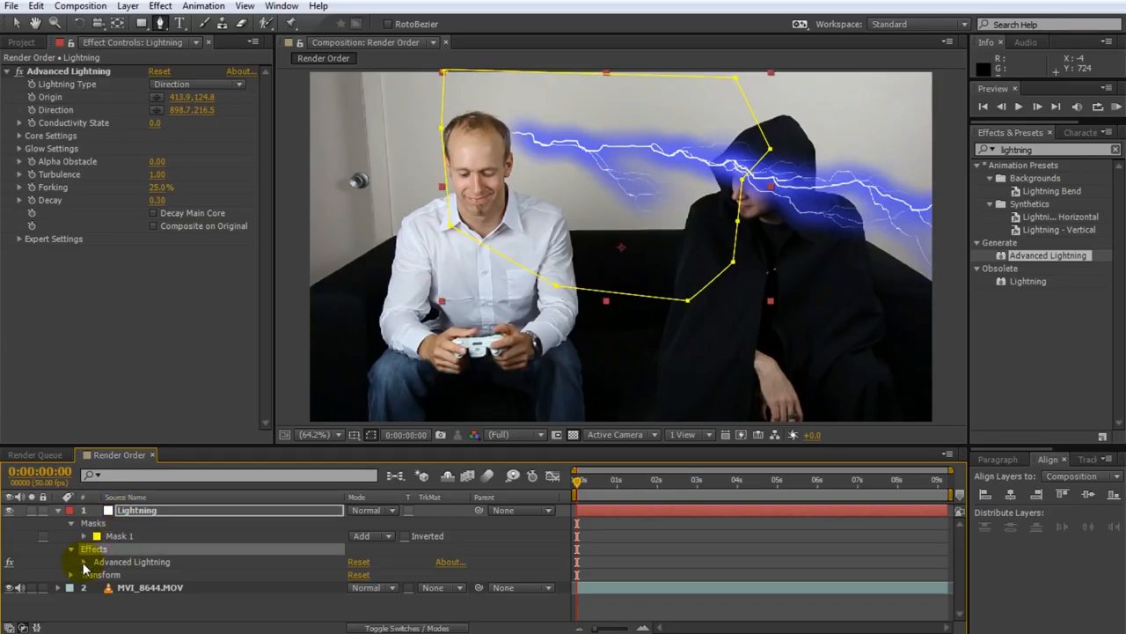
left_click(130, 561)
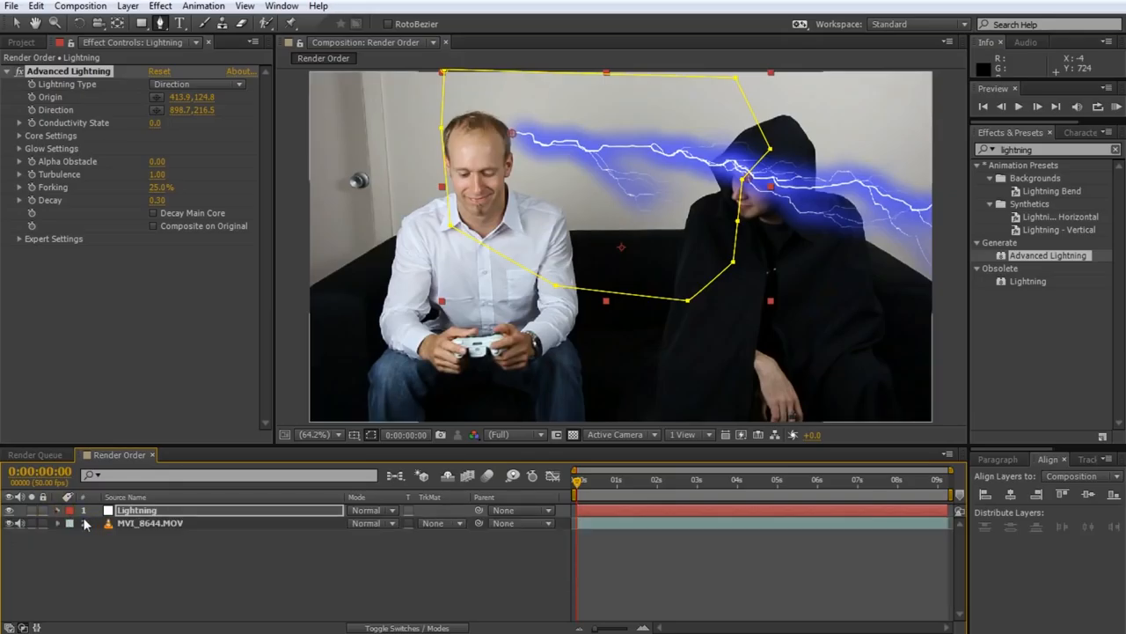
Select the MVI_8644.MOV footage layer and reveal its Mask 1 settings.
left_click(149, 523)
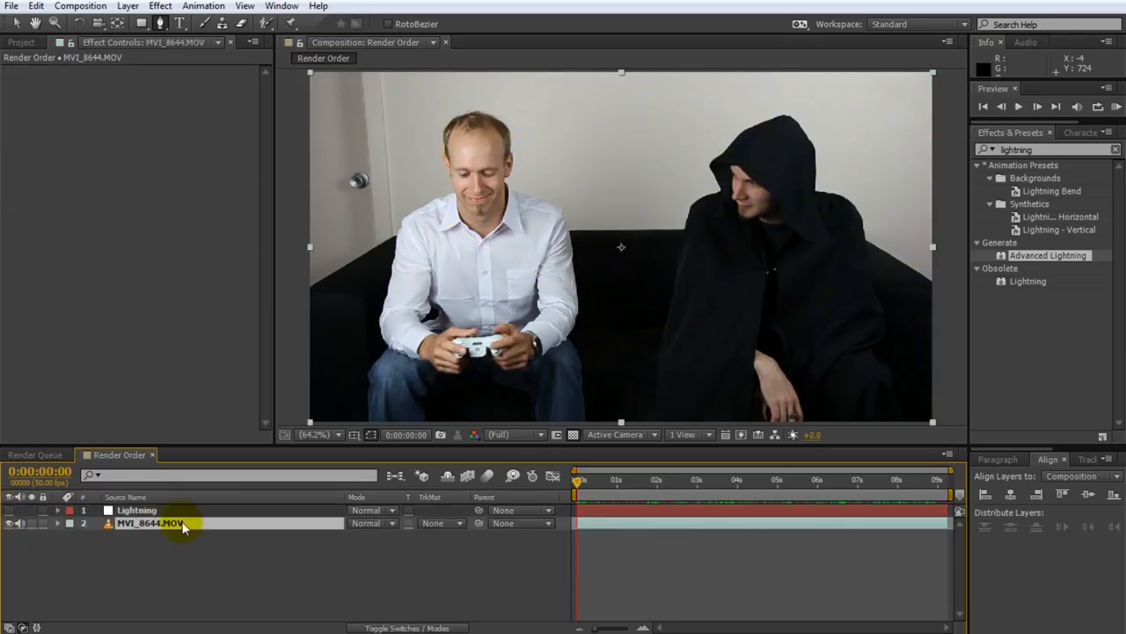
double_click(150, 523)
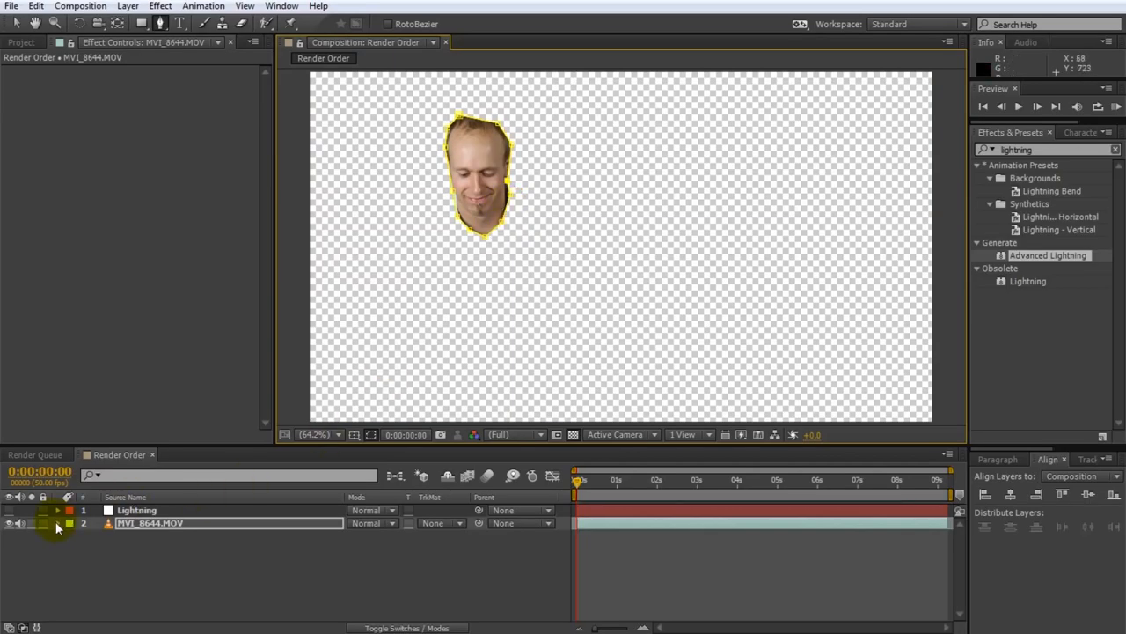
left_click(57, 523)
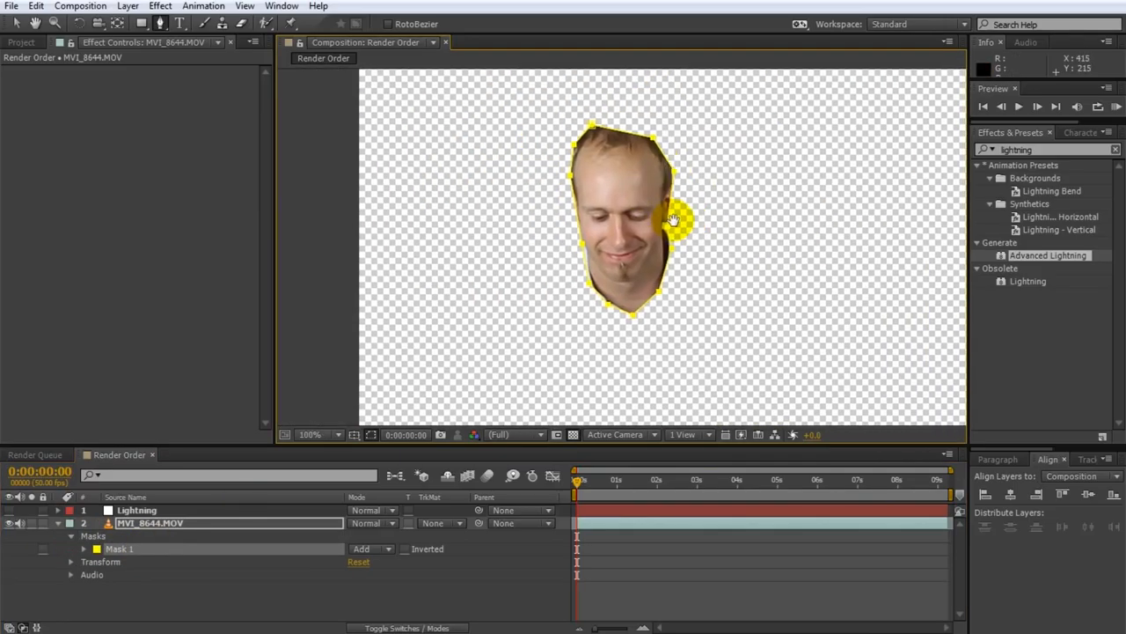
Find the Glow style and adjust the footage layer so it shows full and unmasked.
type("glow")
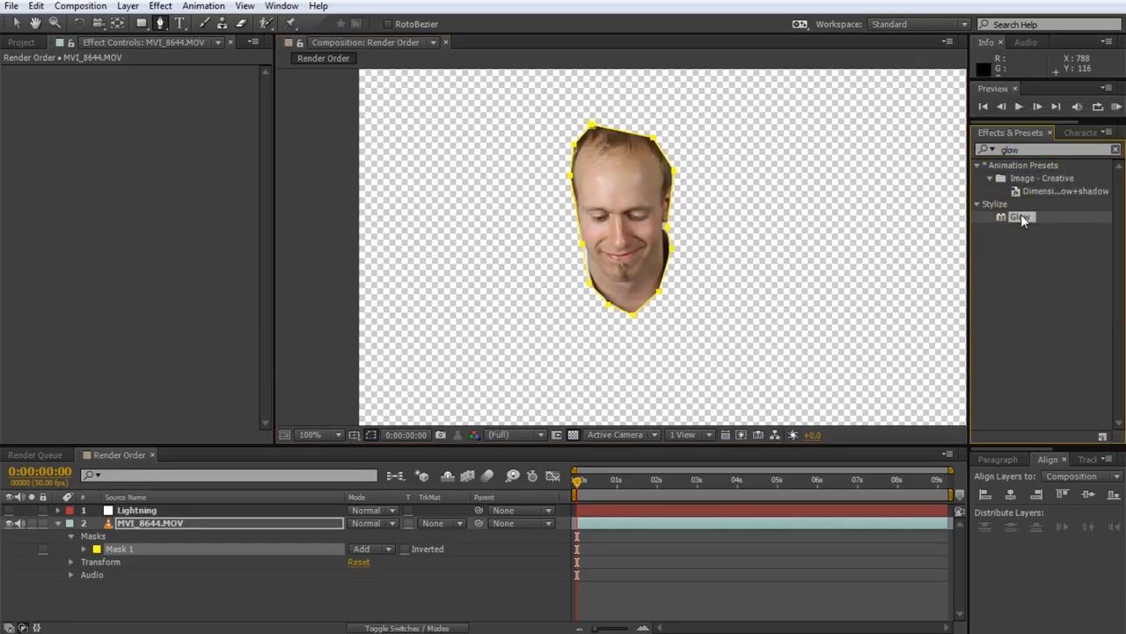
double_click(1020, 216)
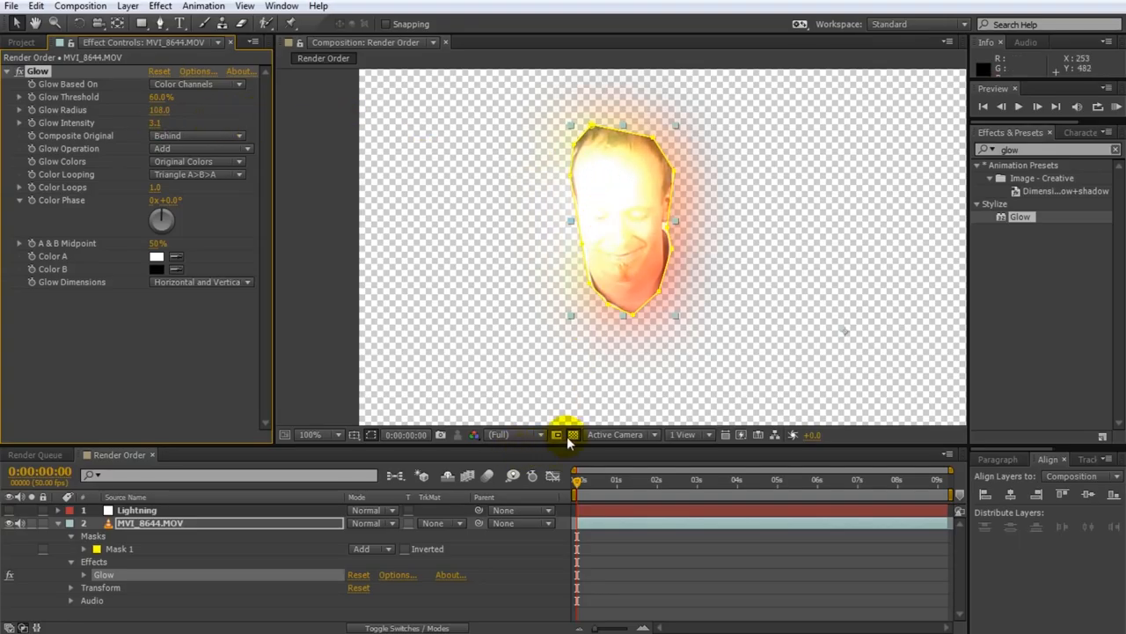
left_click(572, 433)
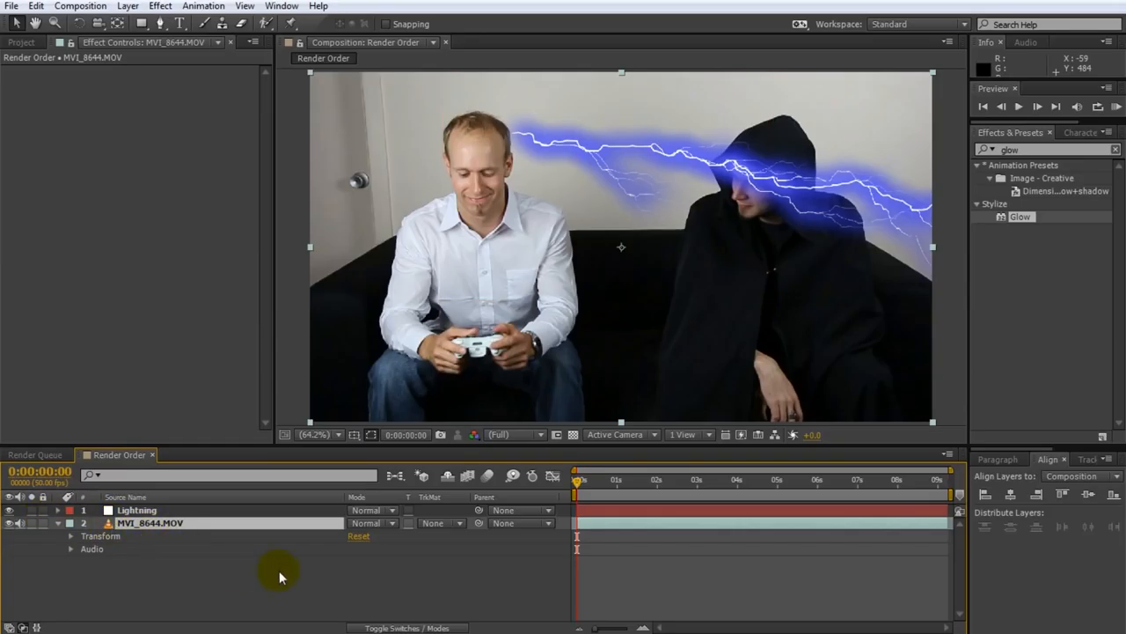
Set the Lightning layer's blend mode to Add and expand its properties.
left_click(137, 511)
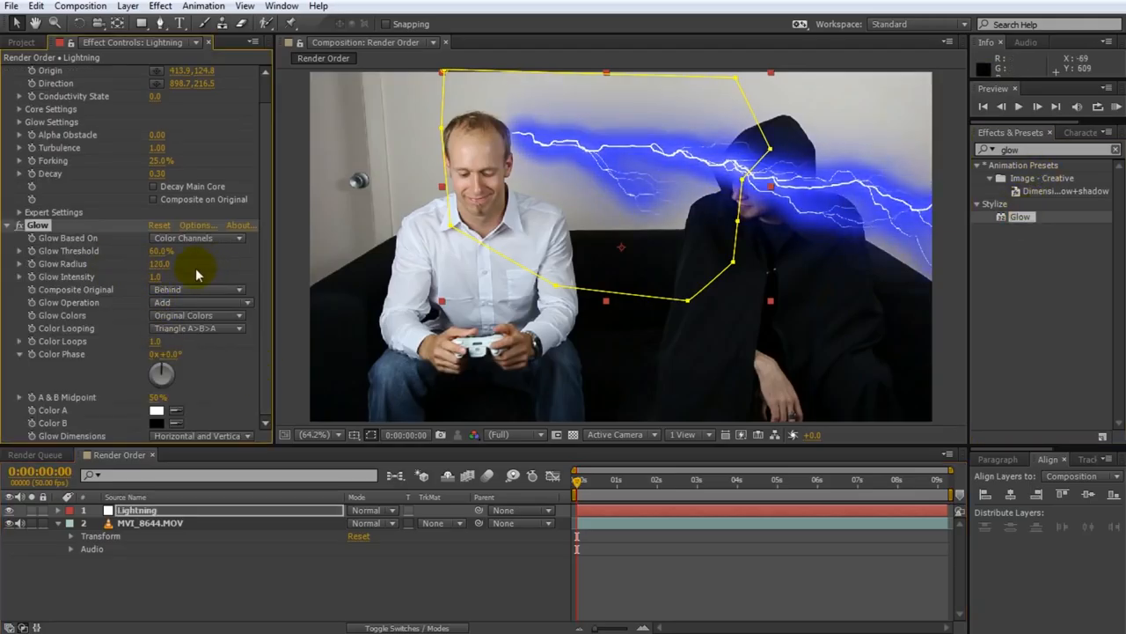
left_click(366, 511)
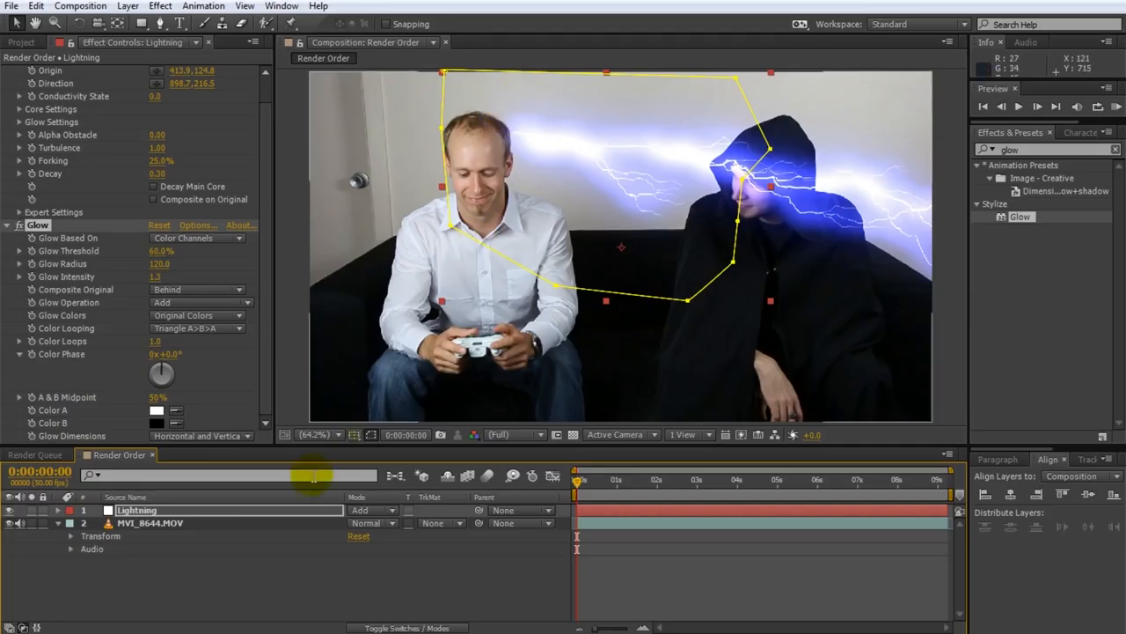
double_click(137, 510)
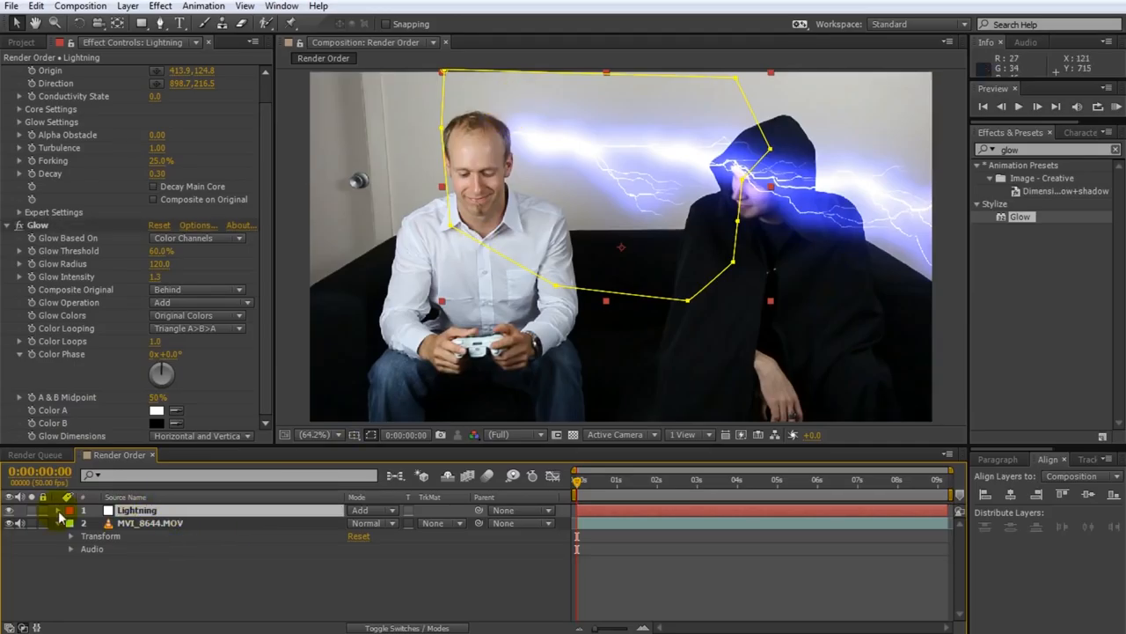
left_click(70, 511)
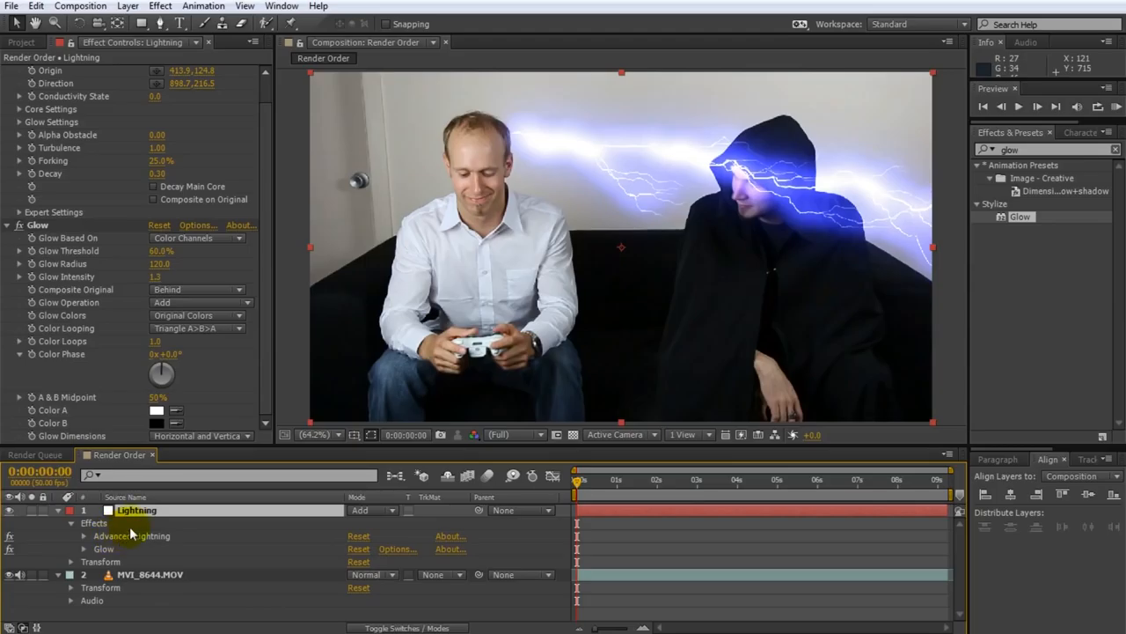
Pre-compose the Lightning layer as 'Lightning Comp', moving all attributes inside.
right_click(137, 510)
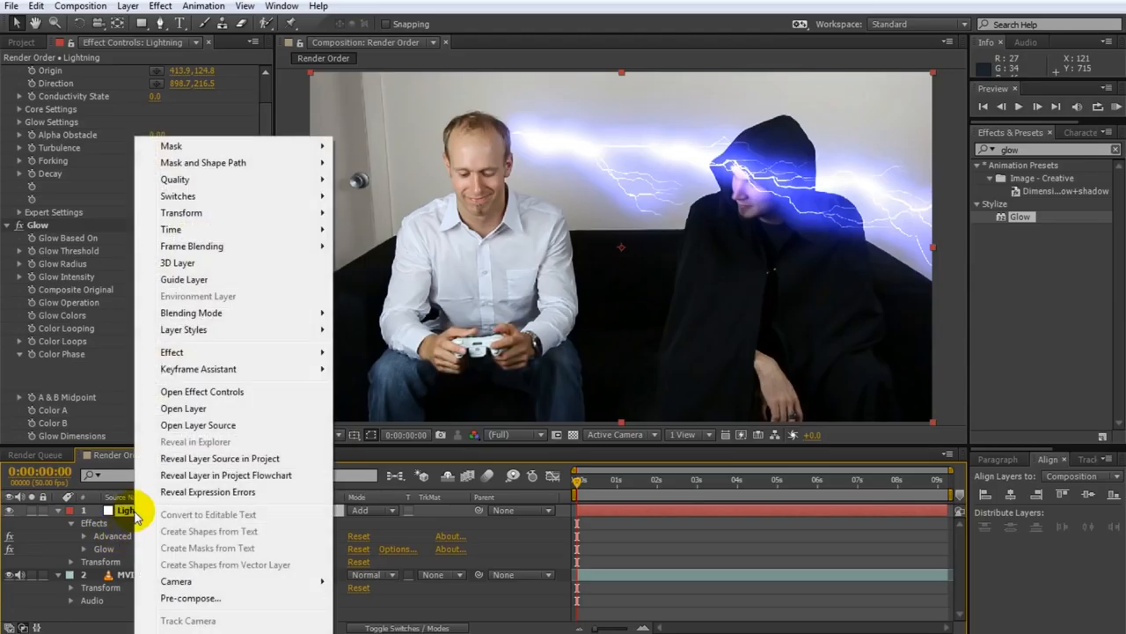
left_click(191, 599)
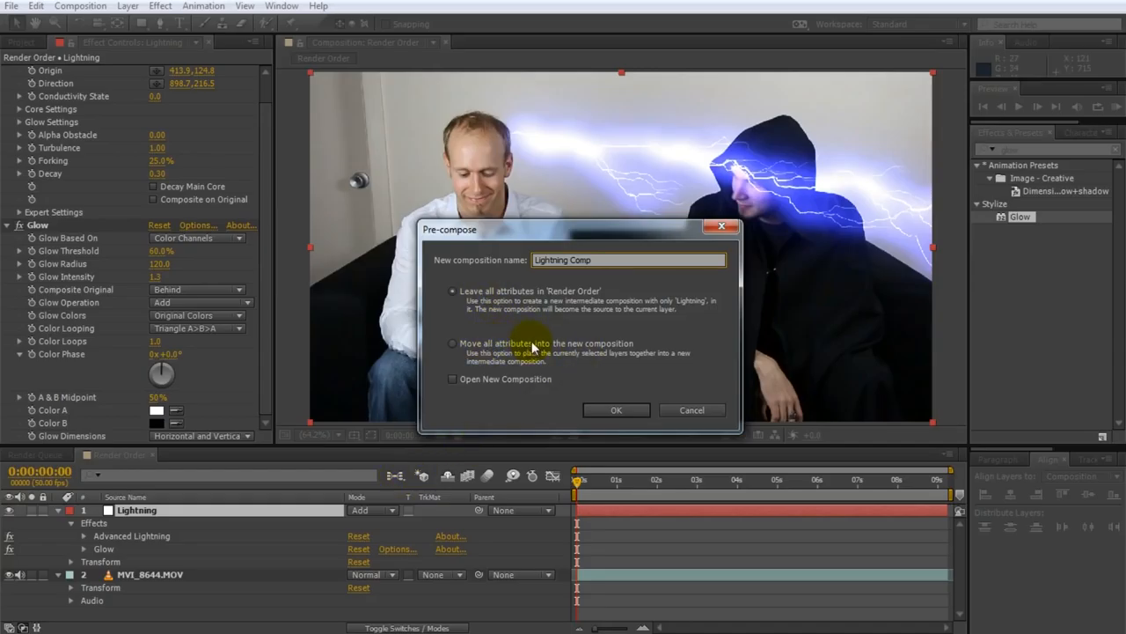
left_click(452, 343)
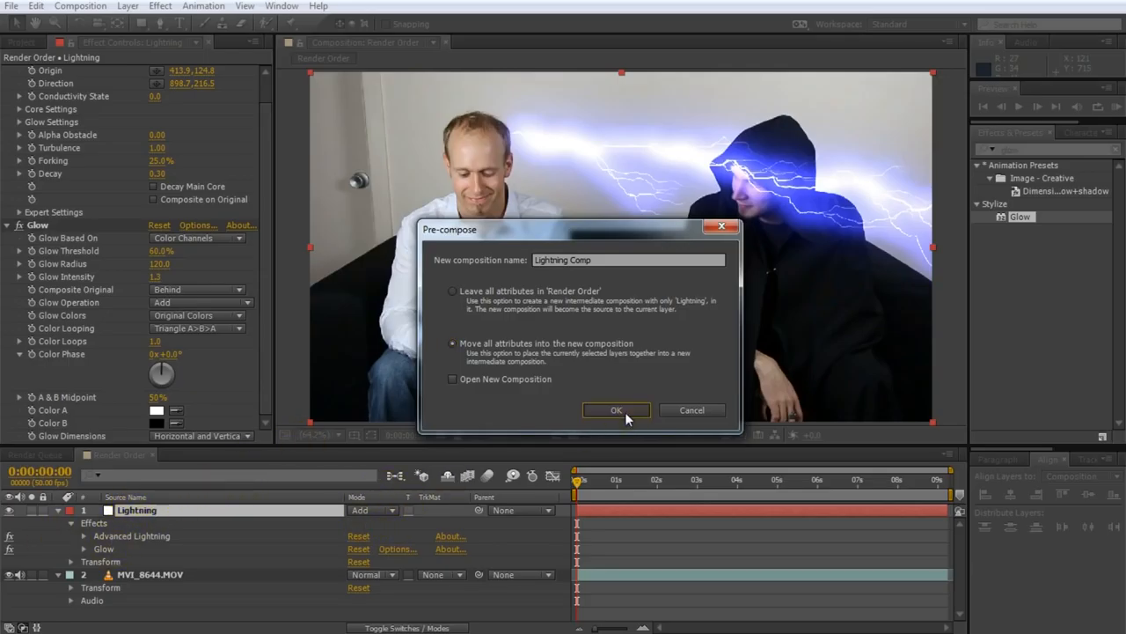
left_click(616, 410)
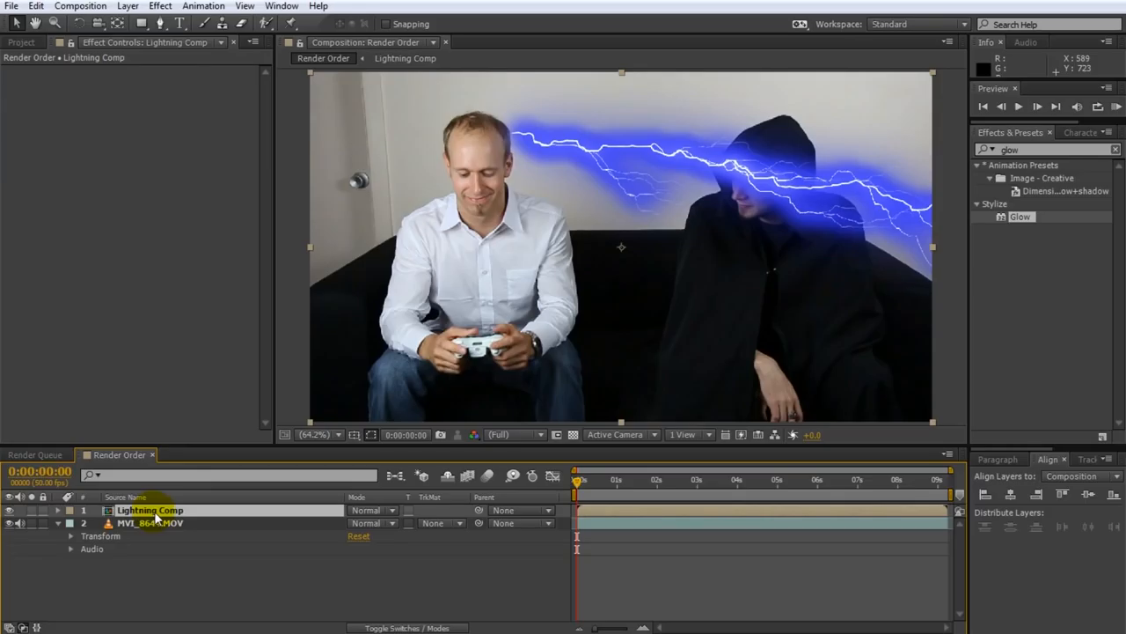
left_click(57, 510)
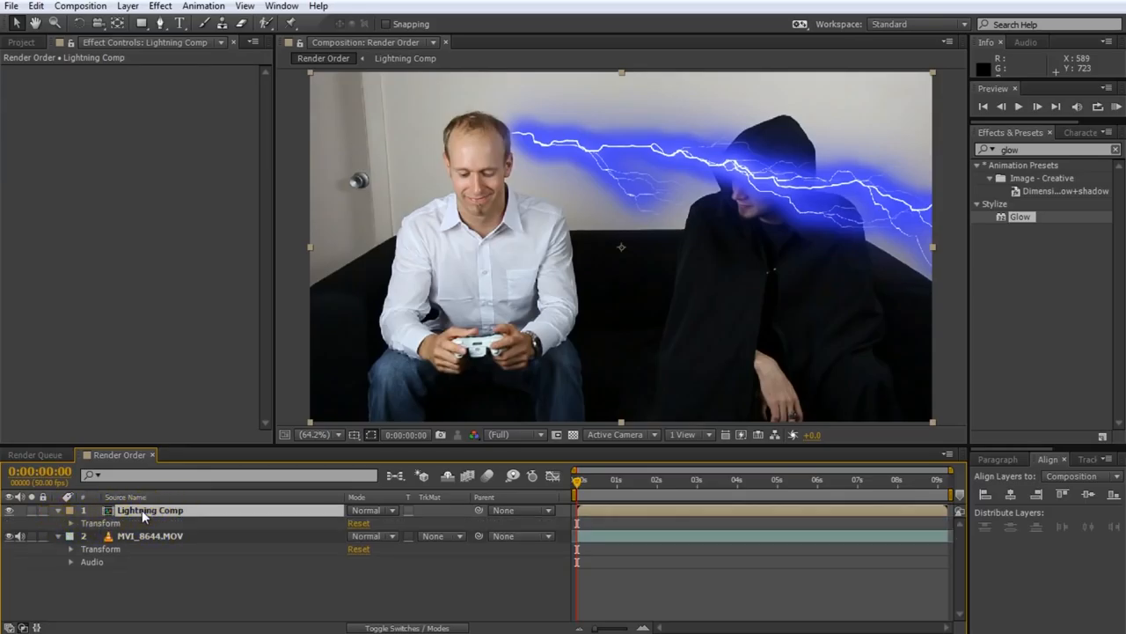
double_click(150, 511)
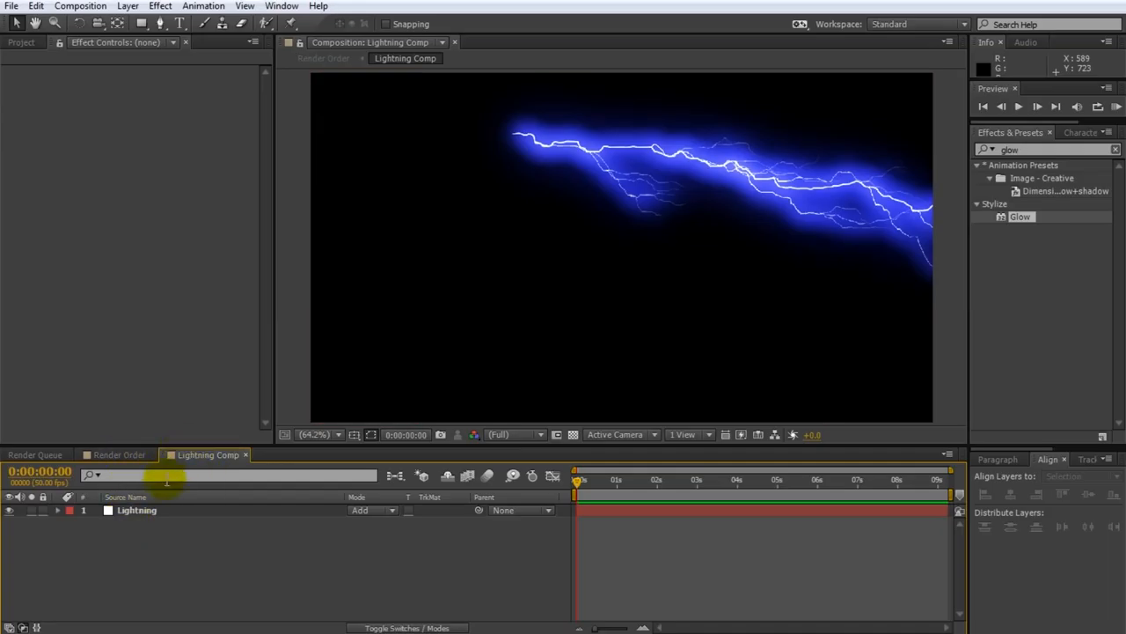
left_click(137, 510)
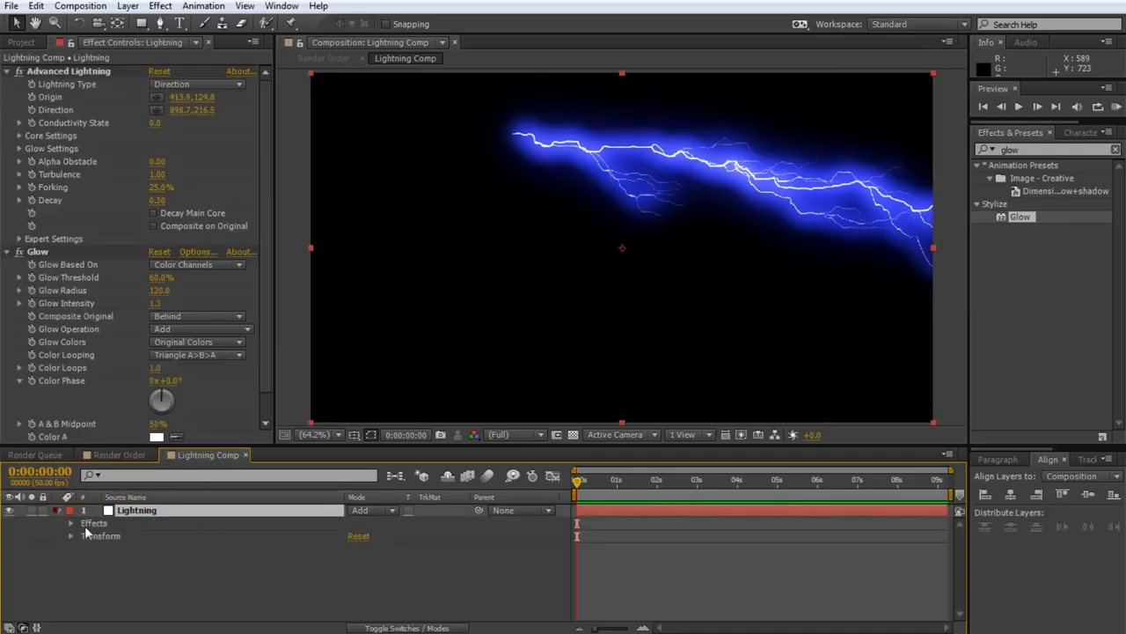
left_click(70, 523)
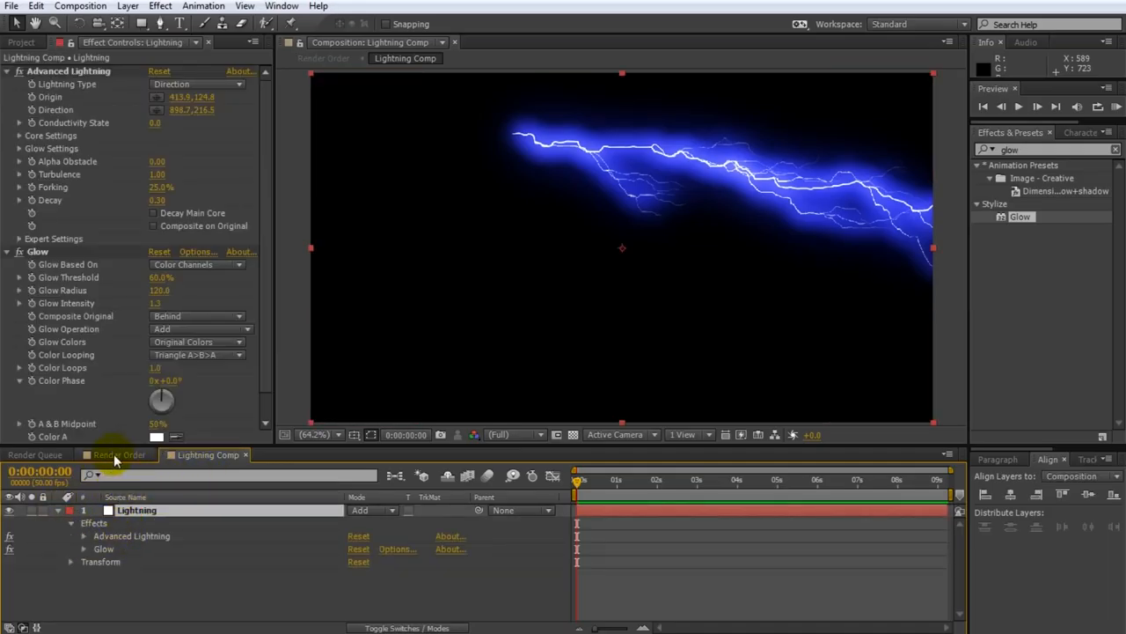
left_click(120, 454)
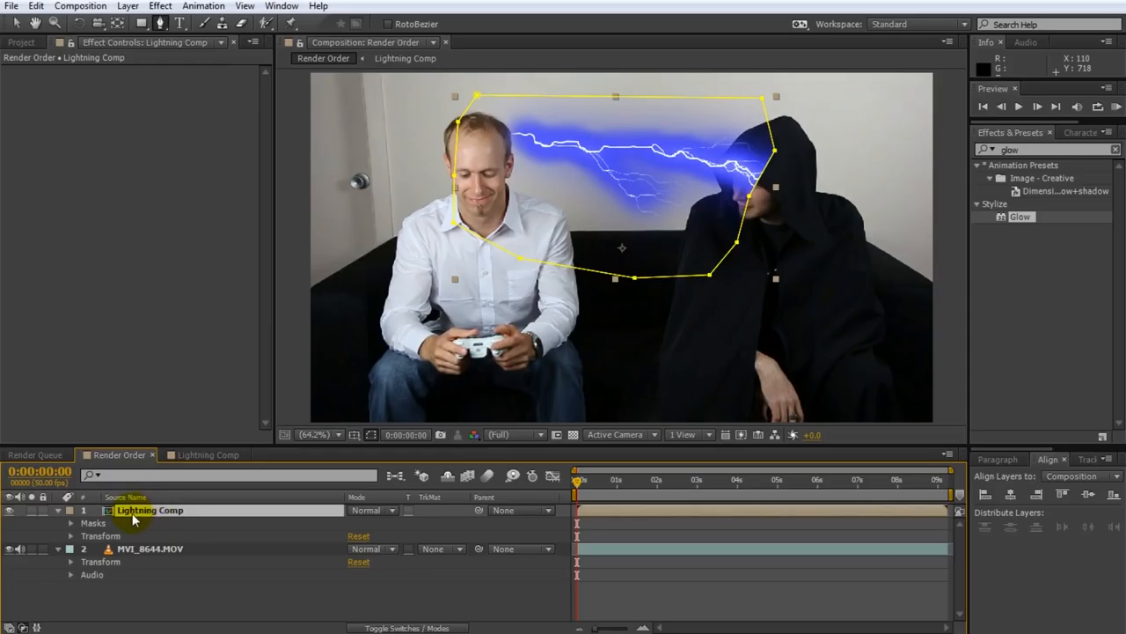
Set Lightning Comp's blend mode to Add and reveal its Mask 1 settings.
left_click(373, 510)
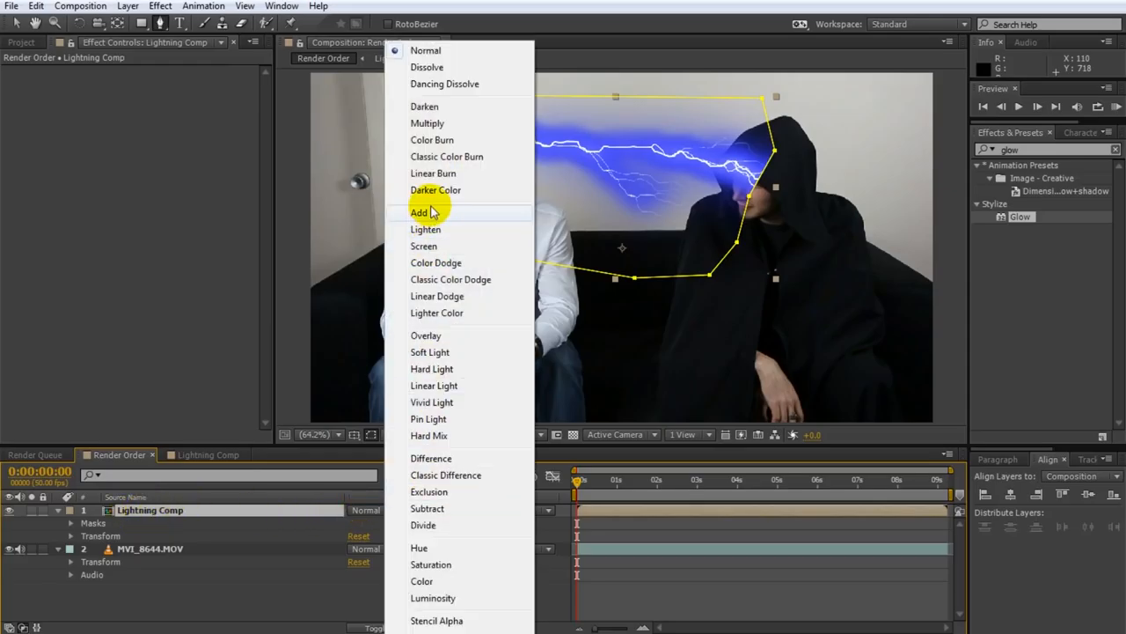
left_click(419, 211)
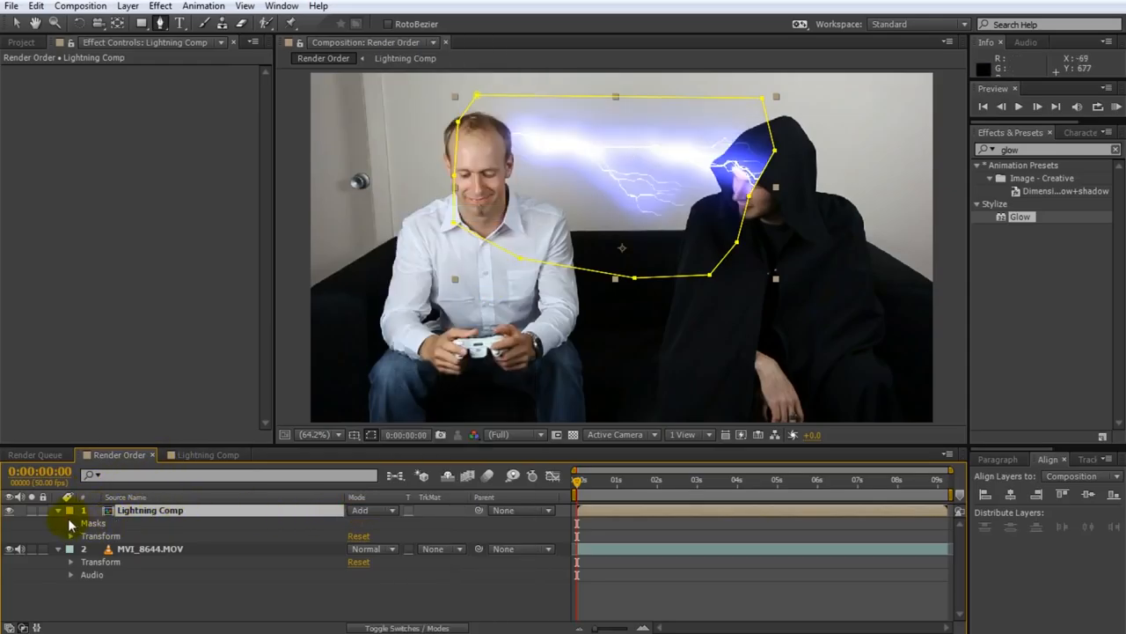
left_click(71, 523)
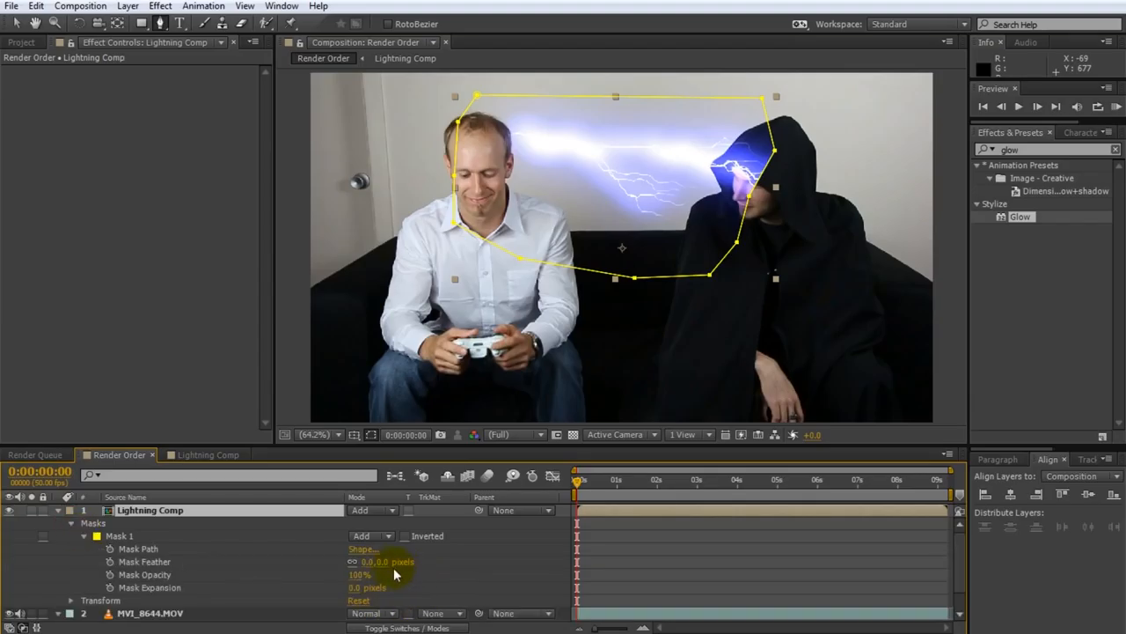